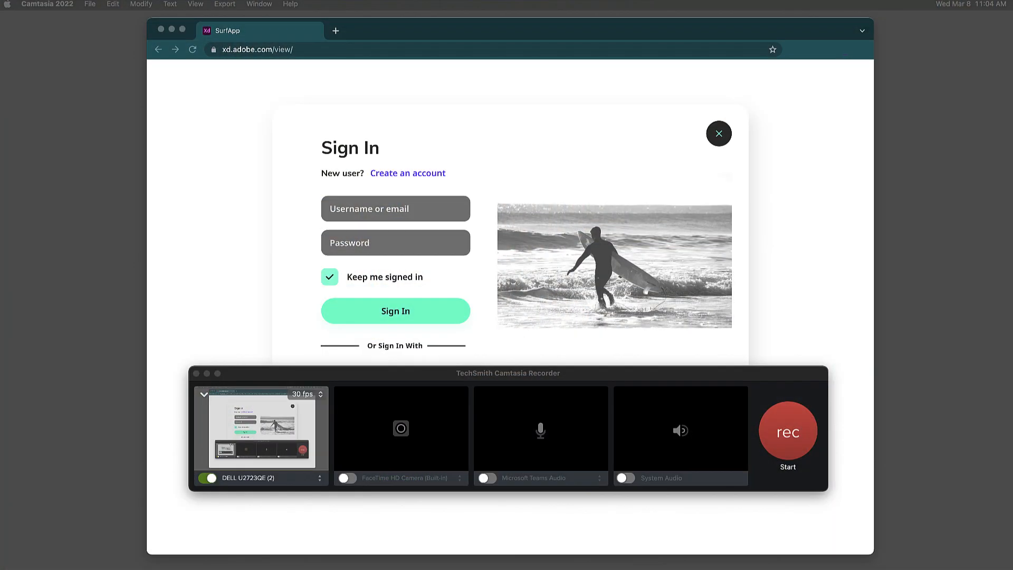
Finish the recording and select the sign-in page clip on Track 1.
left_click(787, 430)
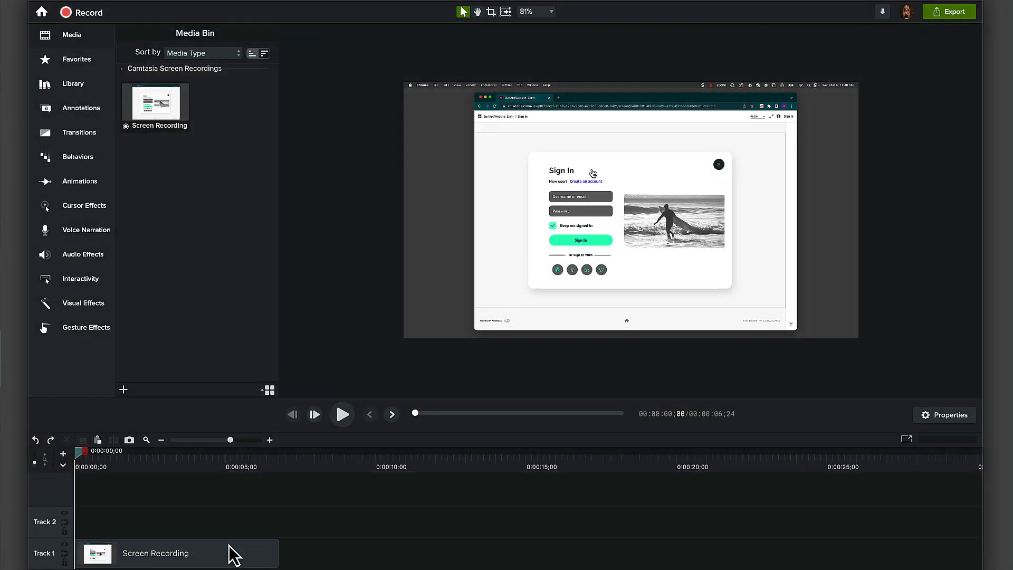
left_click(155, 553)
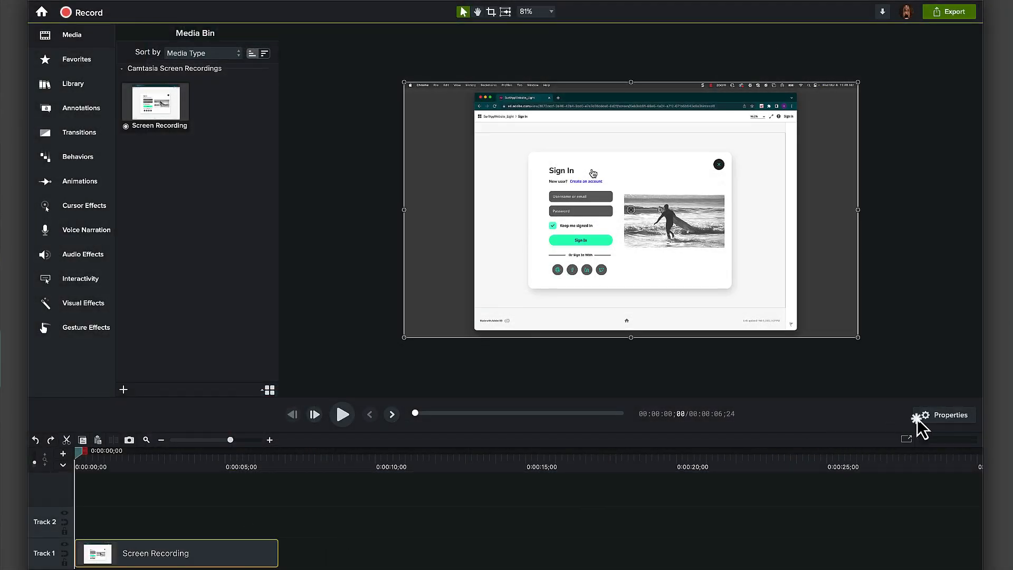
Enlarge the recorded cursor to 292% in the clip's cursor properties.
left_click(949, 414)
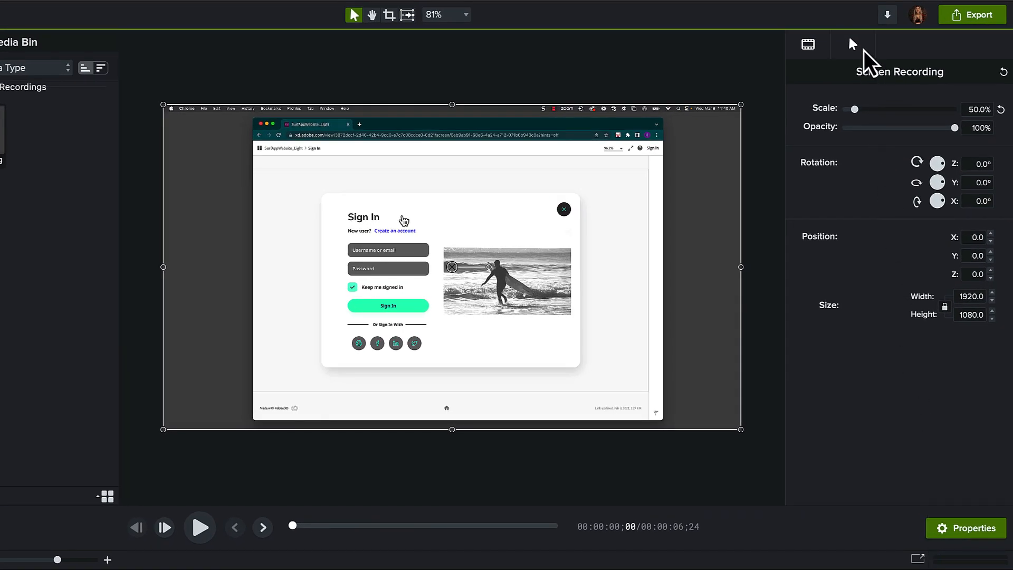
left_click(852, 45)
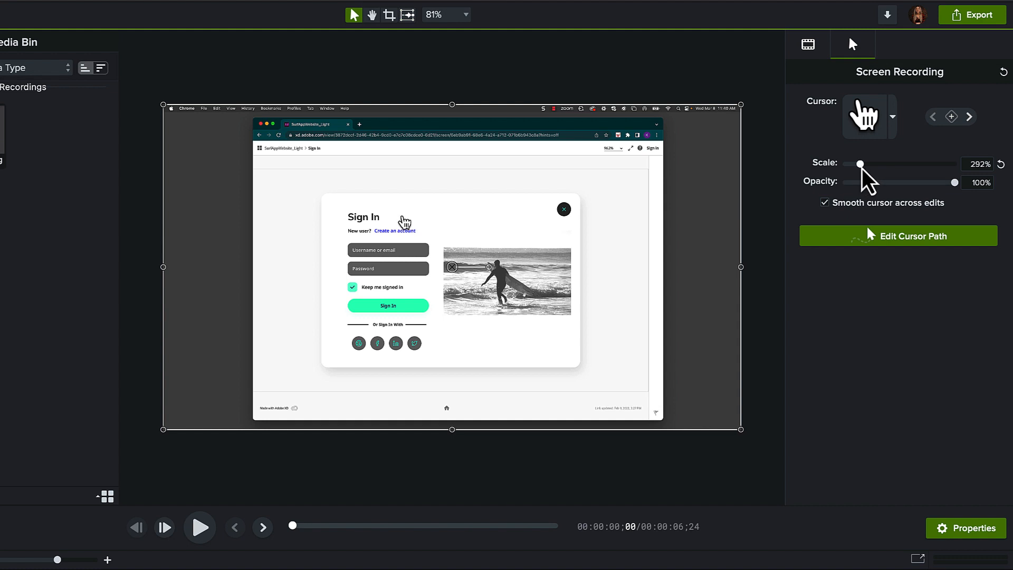
left_click_drag(859, 164, 891, 164)
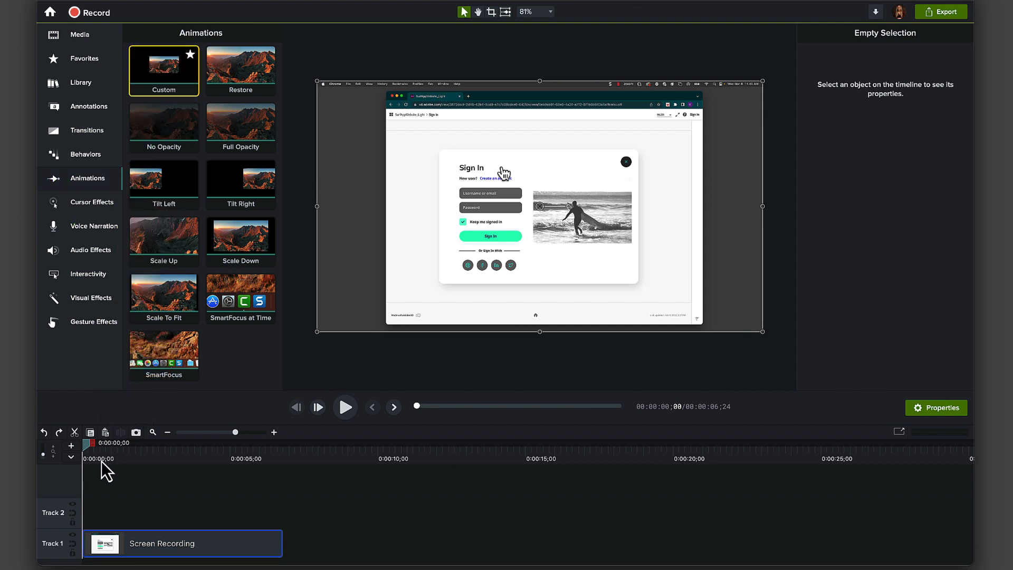
Scale the cursor up to about 383% at the one-second point of the clip.
left_click(181, 542)
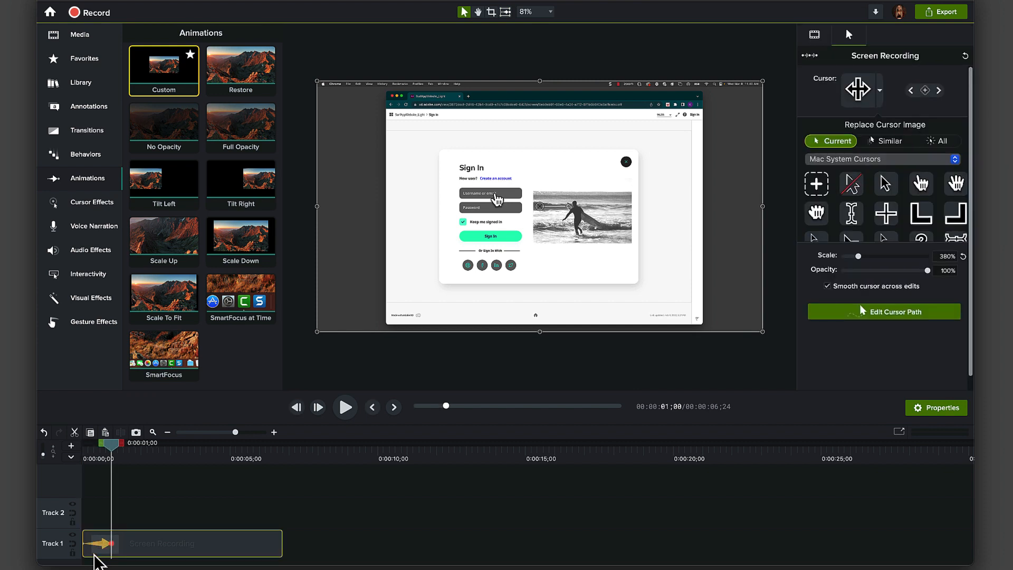
mouse_move(535, 394)
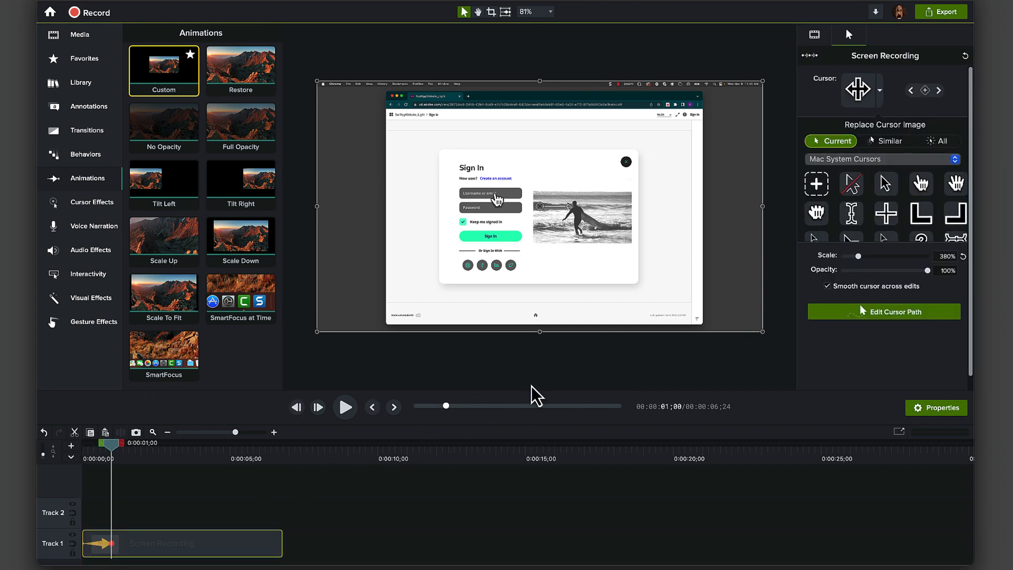
left_click_drag(856, 257, 859, 257)
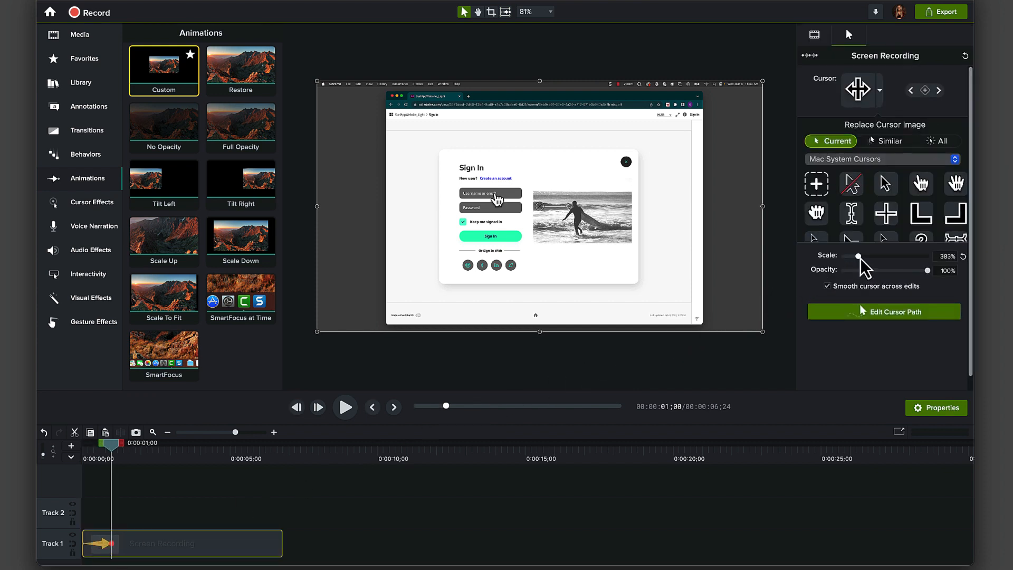
left_click(345, 406)
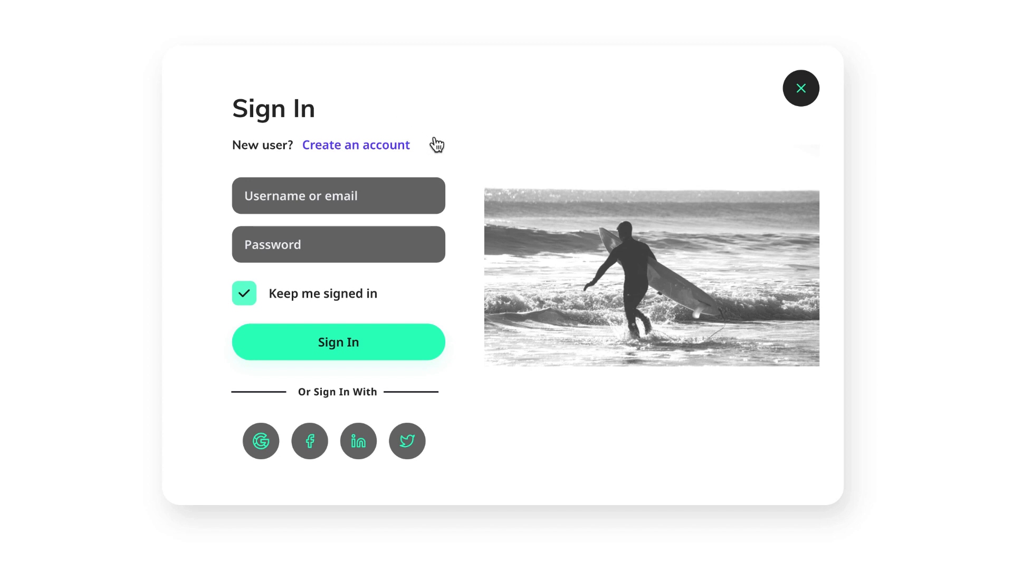
mouse_move(394, 206)
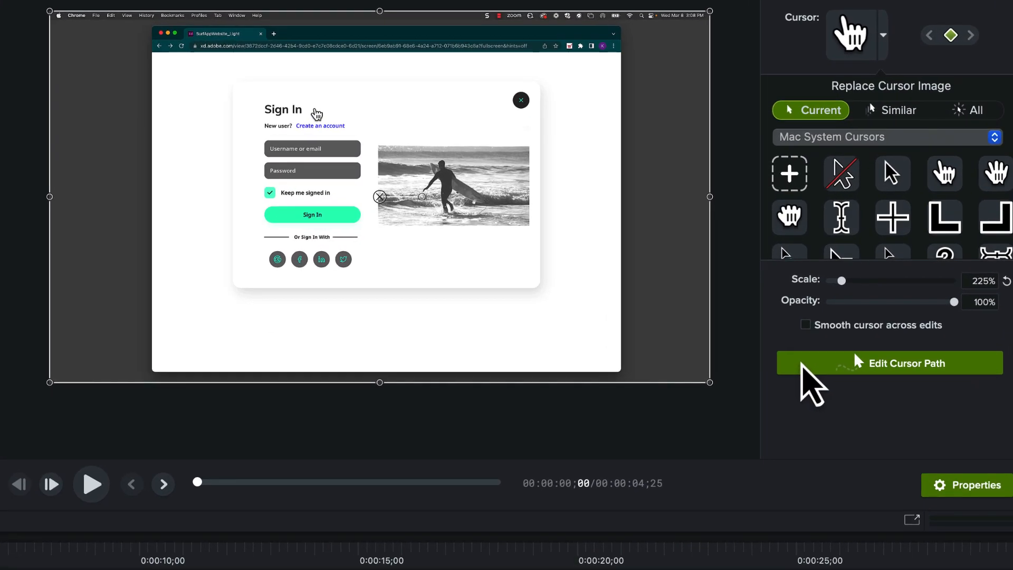
Simplify the existing cursor path into a few editable points.
left_click(906, 362)
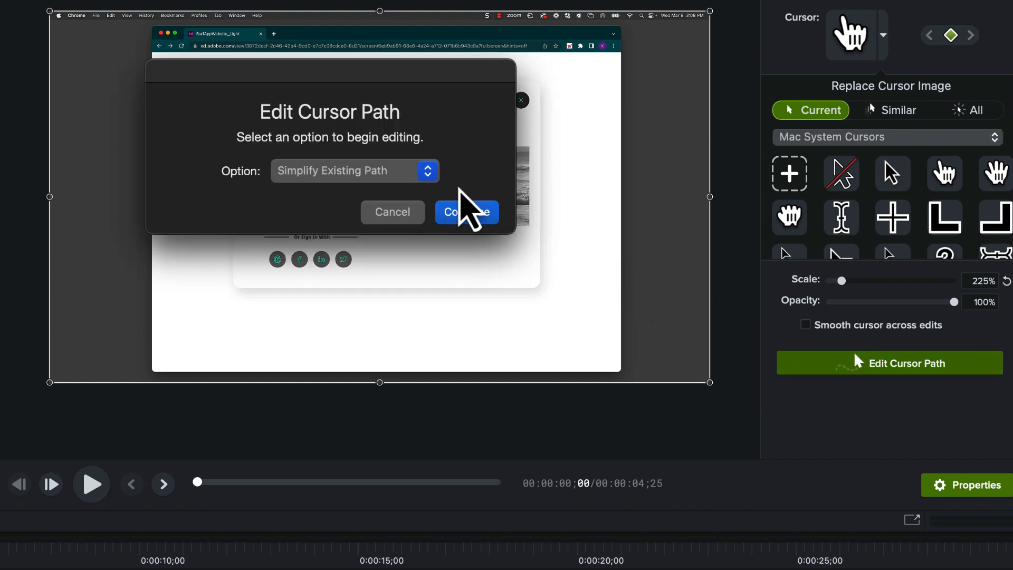
left_click(354, 171)
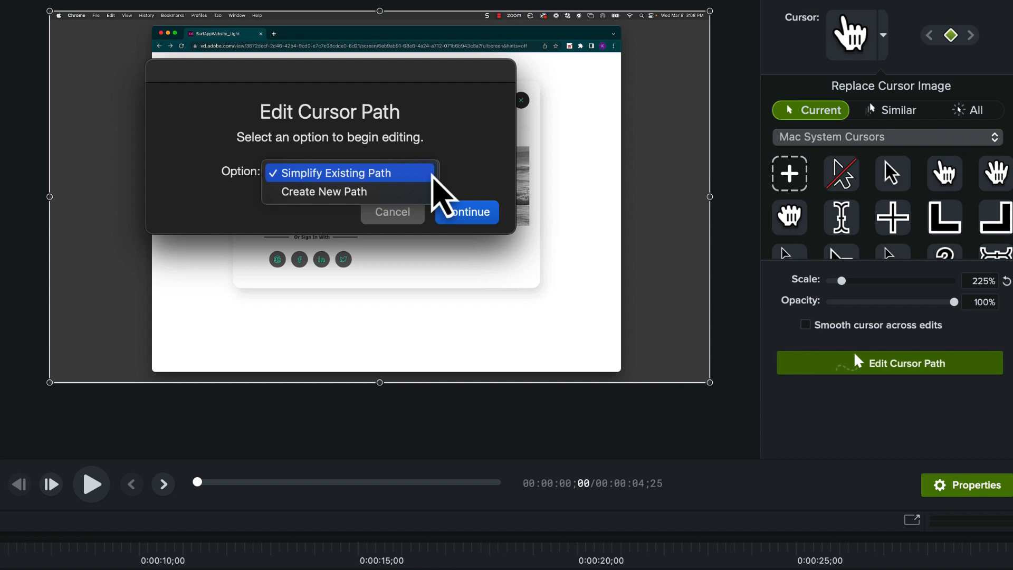
left_click(466, 213)
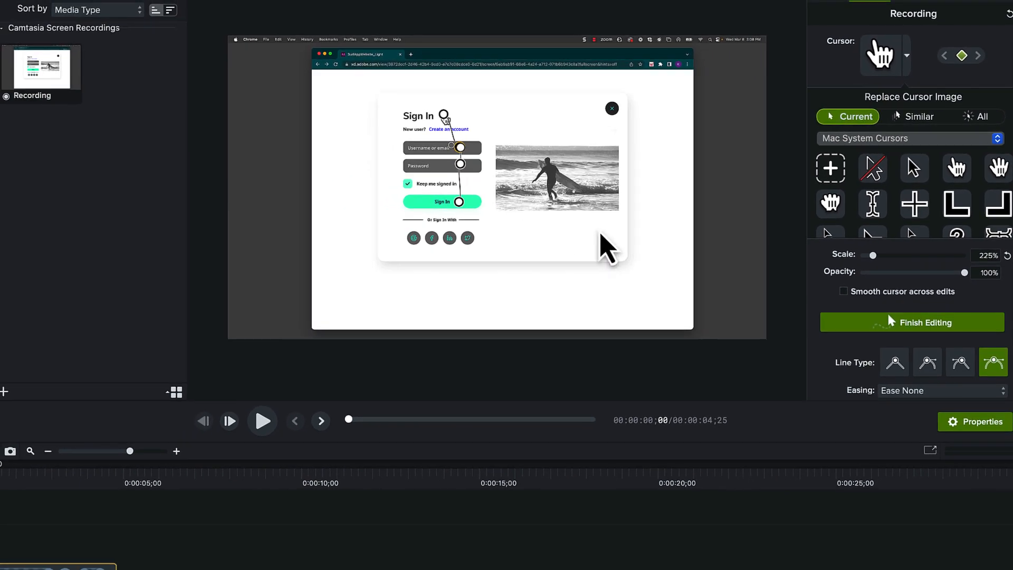
scroll("down", 3)
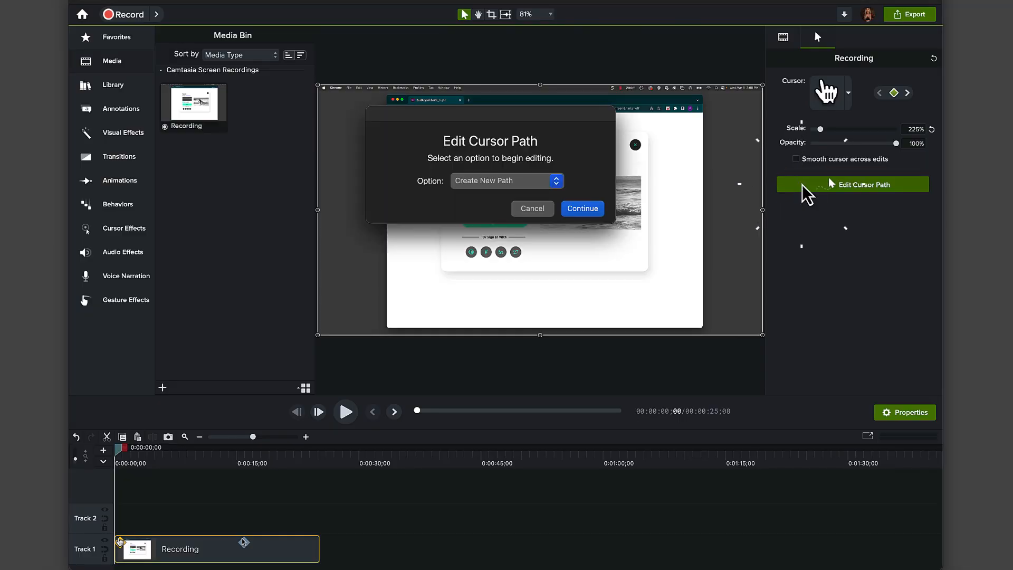
Create a brand-new curved cursor path beside the Sign In heading.
left_click(580, 208)
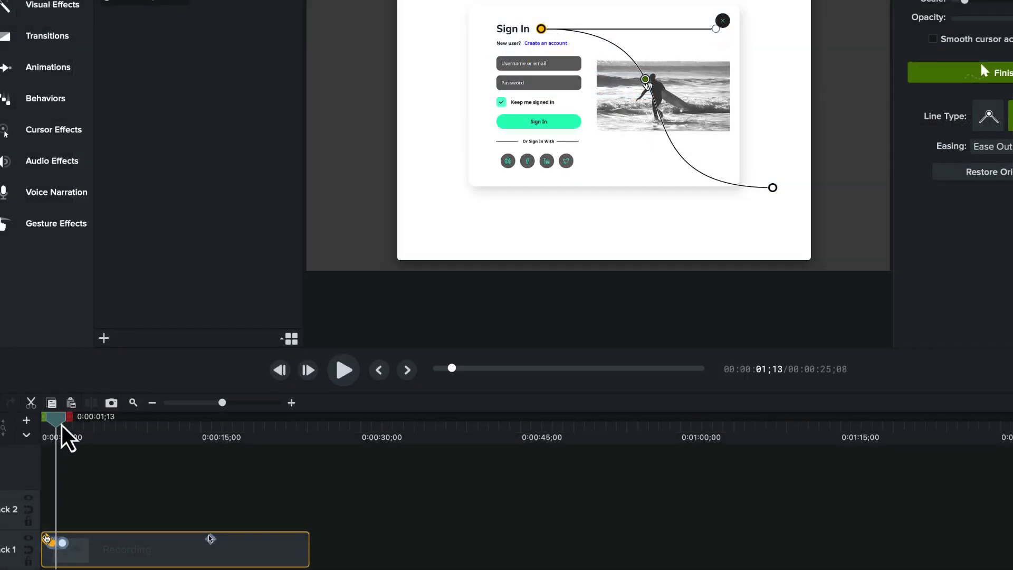
right_click(645, 79)
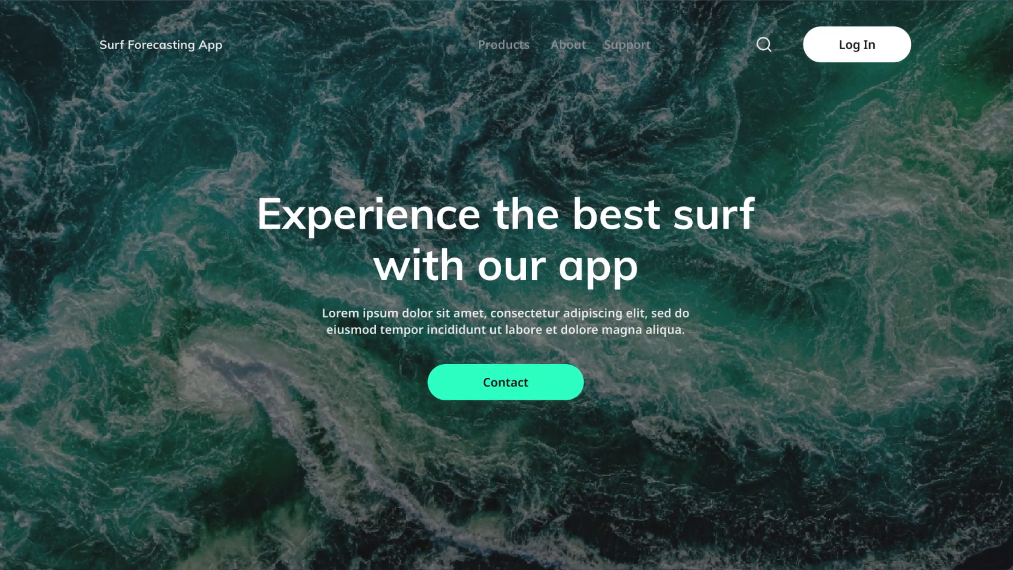
mouse_move(355, 335)
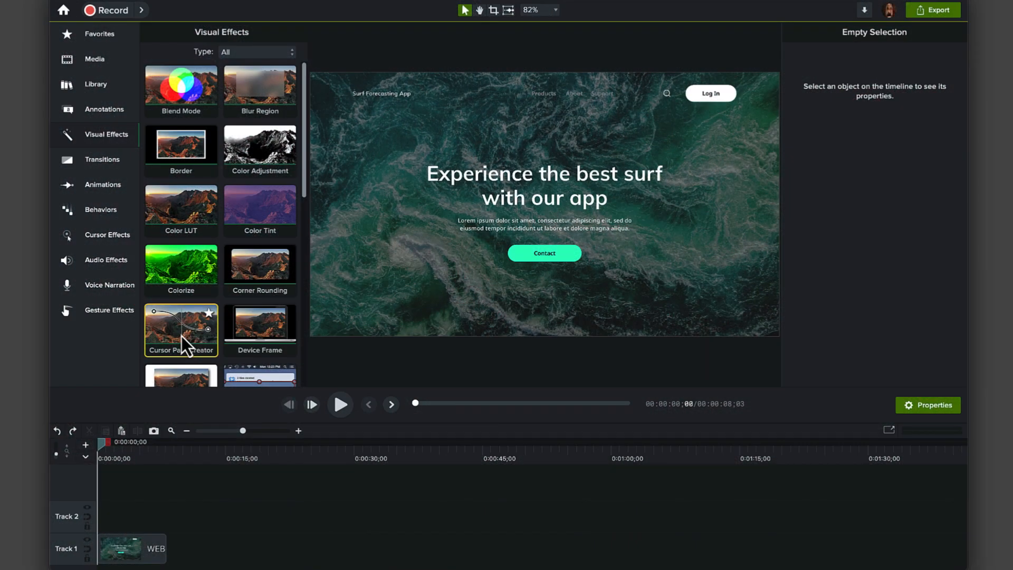
Apply the Cursor Path Creator visual effect to the surf landing page clip.
double_click(180, 323)
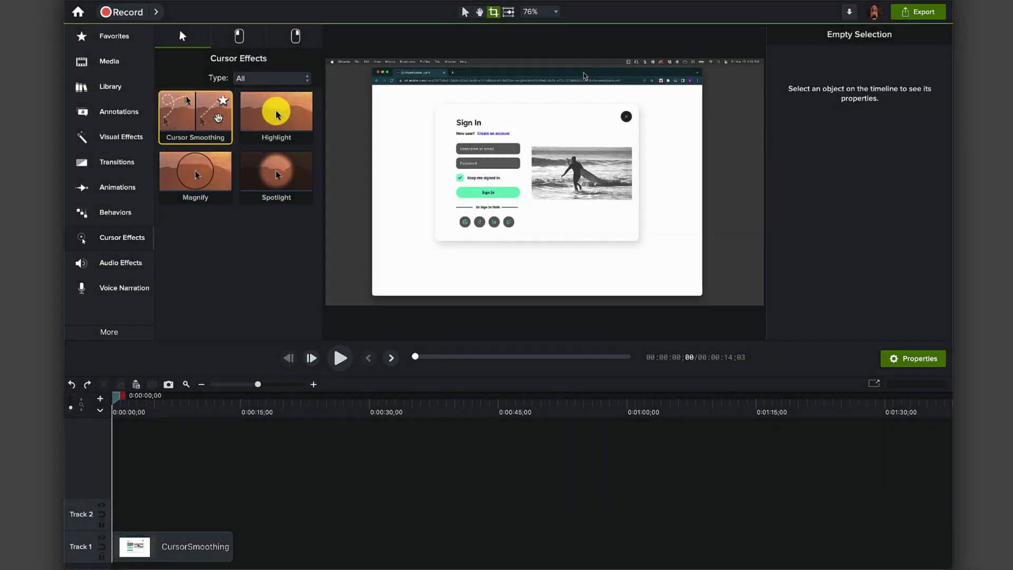
Apply Cursor Smoothing to the clip and view its easing and pause-detection settings.
left_click(172, 547)
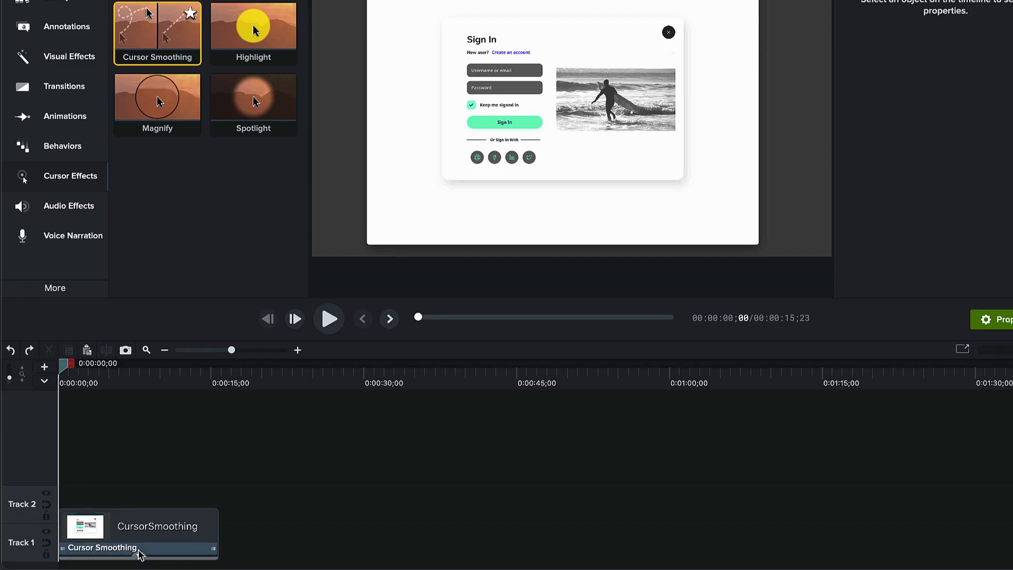
left_click(129, 548)
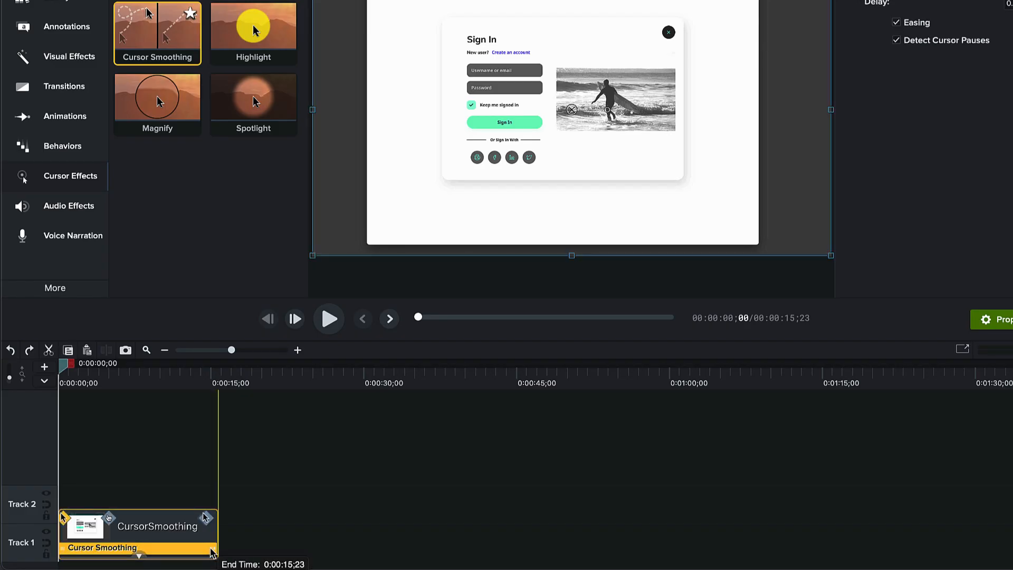